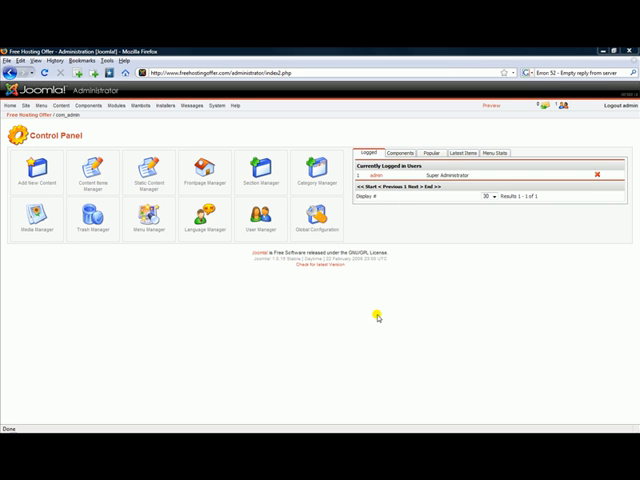
Upload and install the Craigslist Autoresponder package via Extensions > Install/Uninstall
click(170, 106)
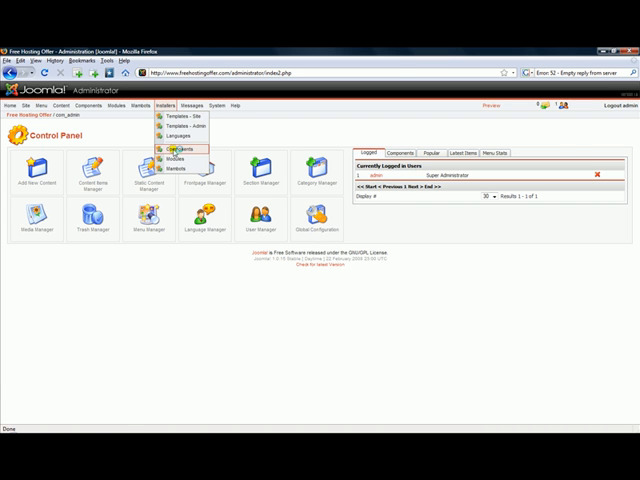
click(176, 148)
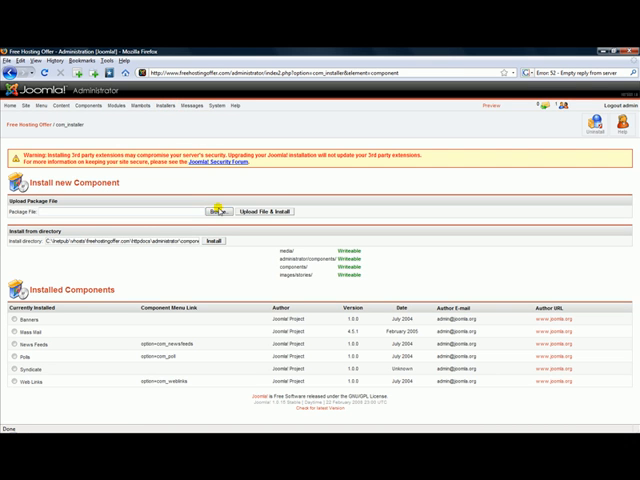
click(200, 212)
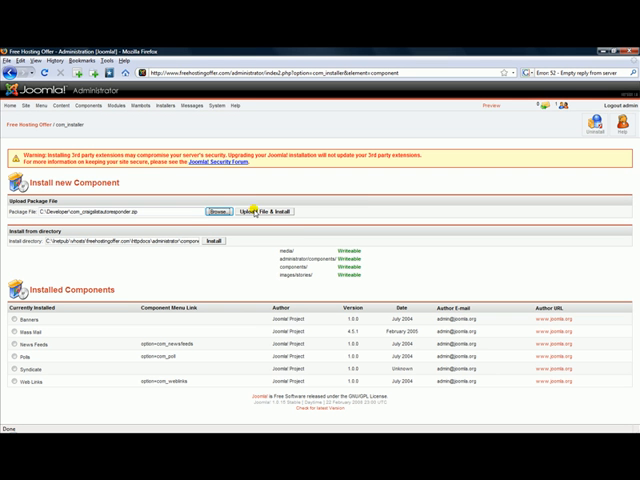
click(272, 212)
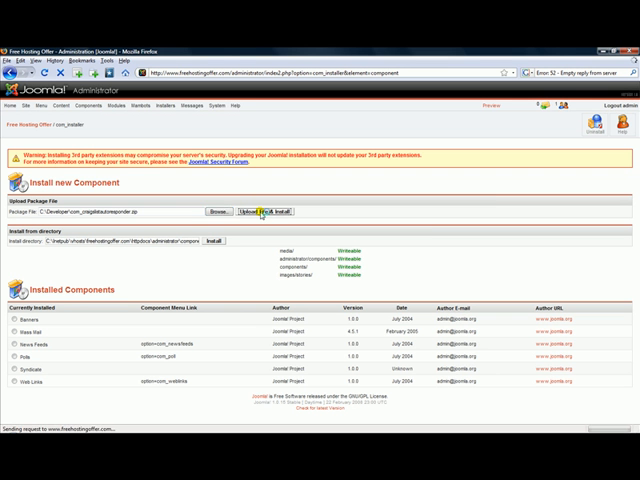
click(274, 210)
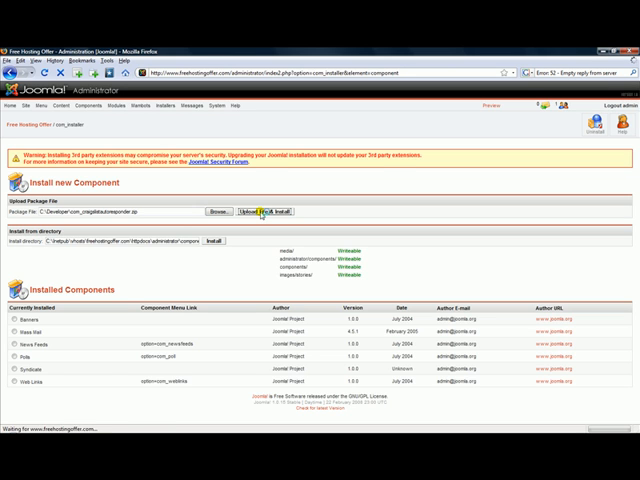
click(266, 212)
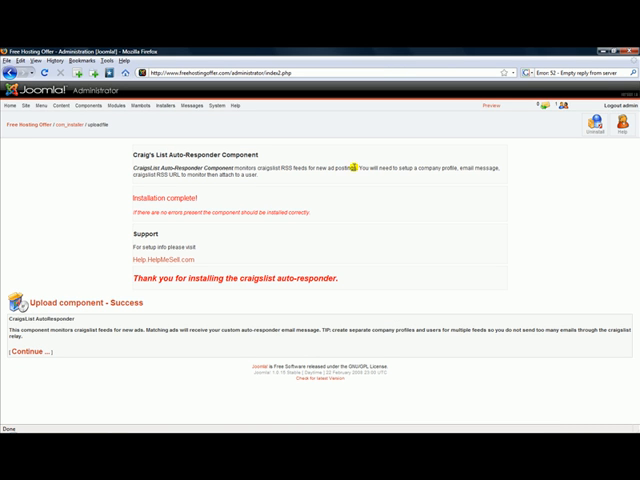
mouse_move(510, 172)
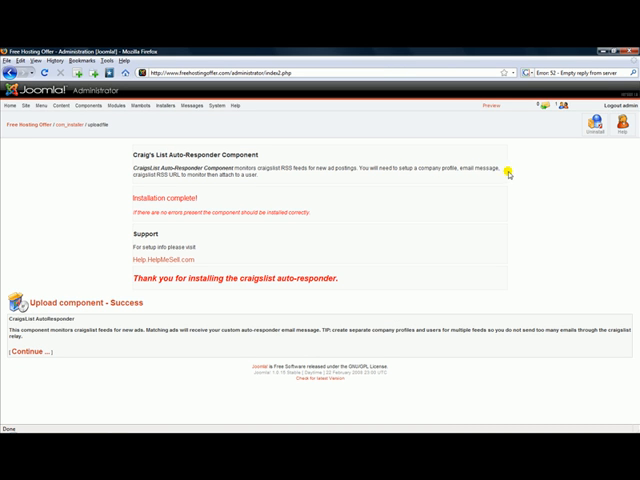
mouse_move(172, 176)
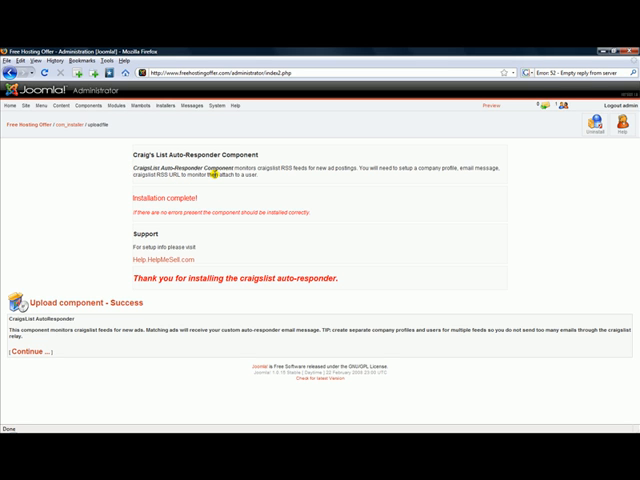
Open Craigs List Auto-Responder from the Components menu, showing the empty Company Manager
click(92, 106)
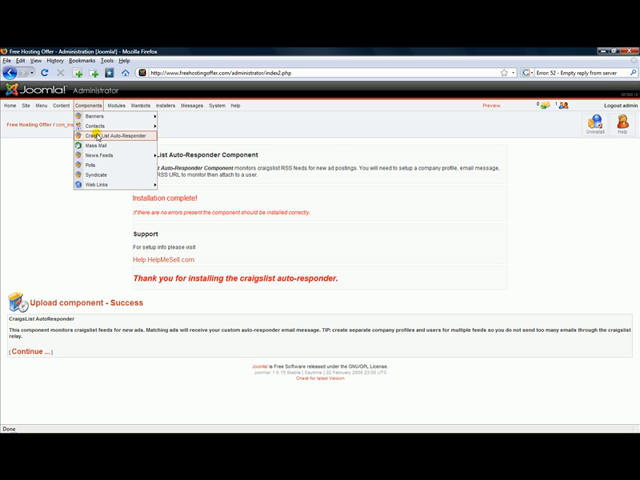
click(118, 132)
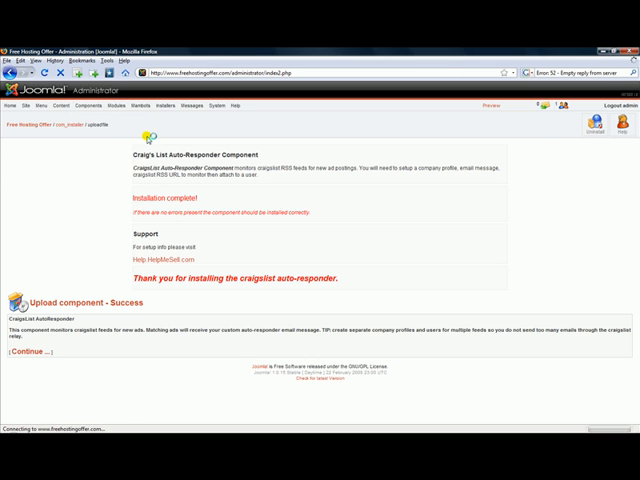
click(30, 352)
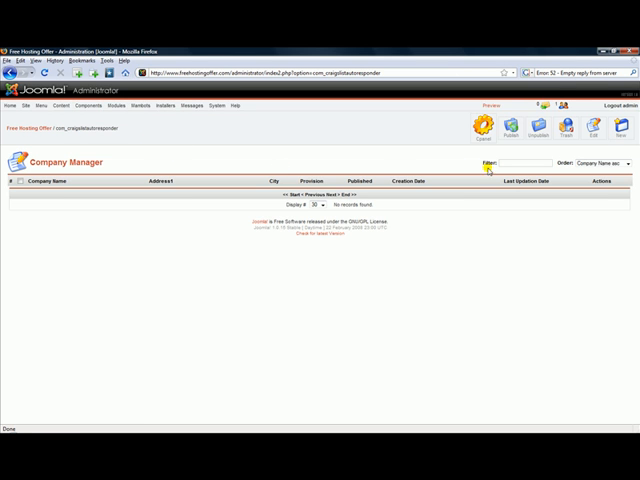
mouse_move(618, 126)
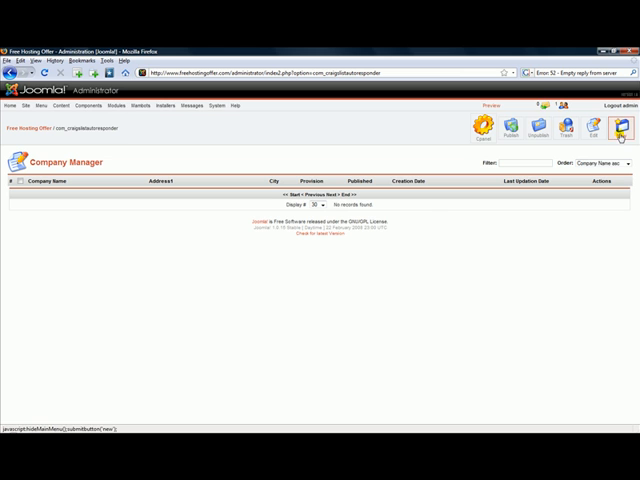
click(618, 128)
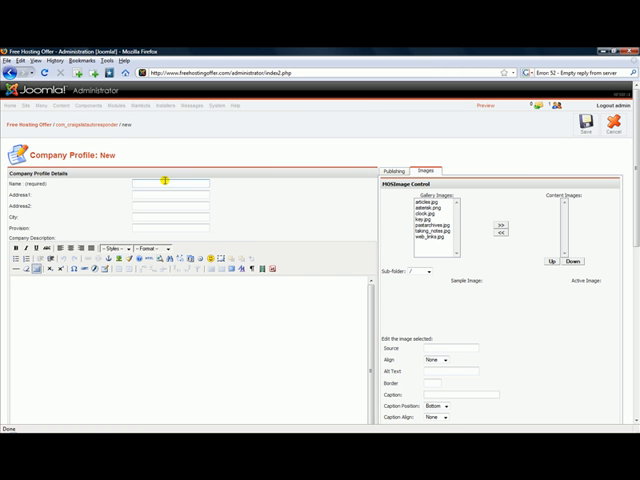
text(Bill Pryor)
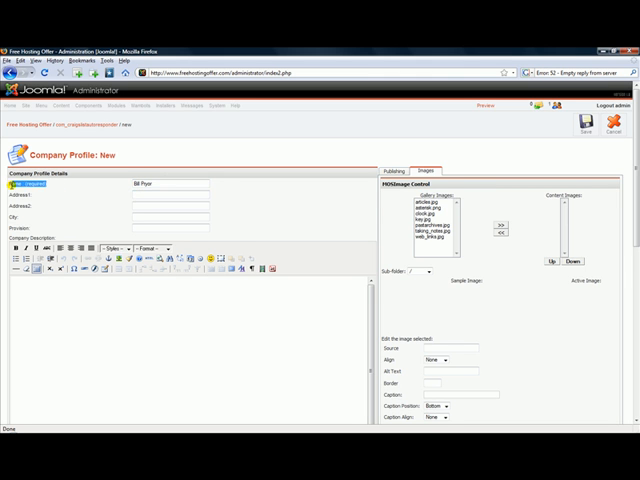
scroll(down, 3)
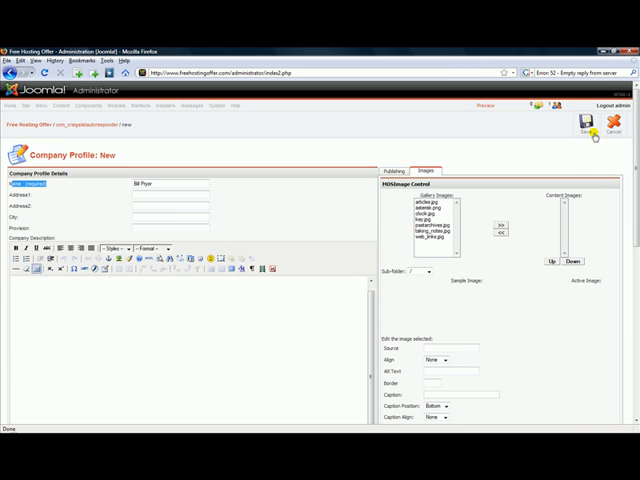
click(588, 126)
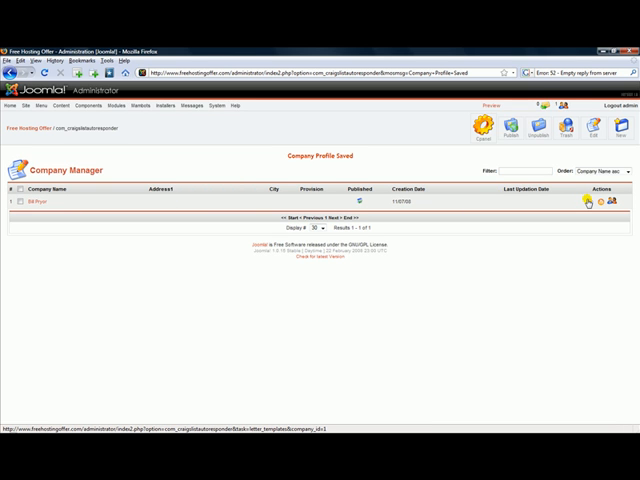
mouse_move(588, 200)
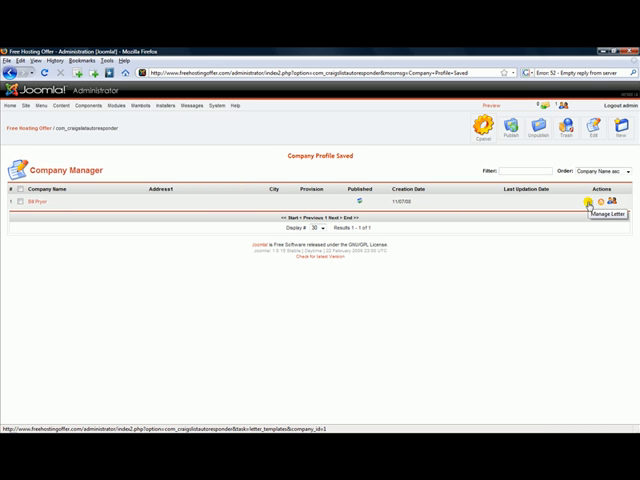
mouse_move(612, 204)
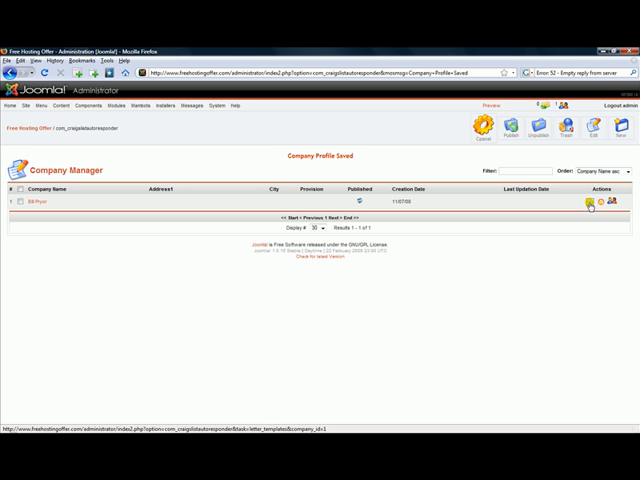
Create a new response letter with the firewood ad subject, body and signature, and save it
click(592, 200)
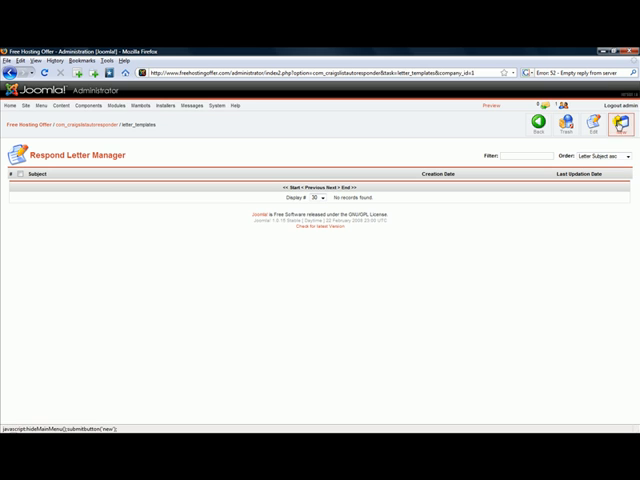
click(606, 118)
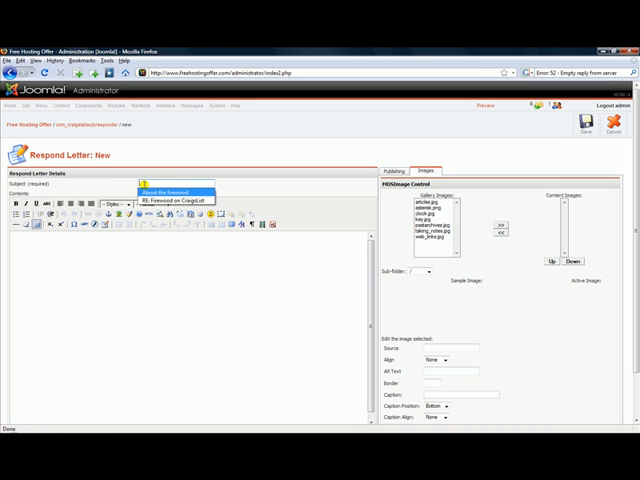
click(178, 200)
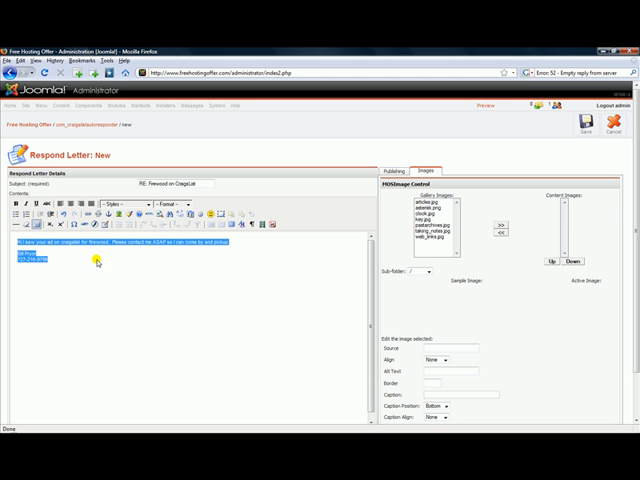
click(588, 124)
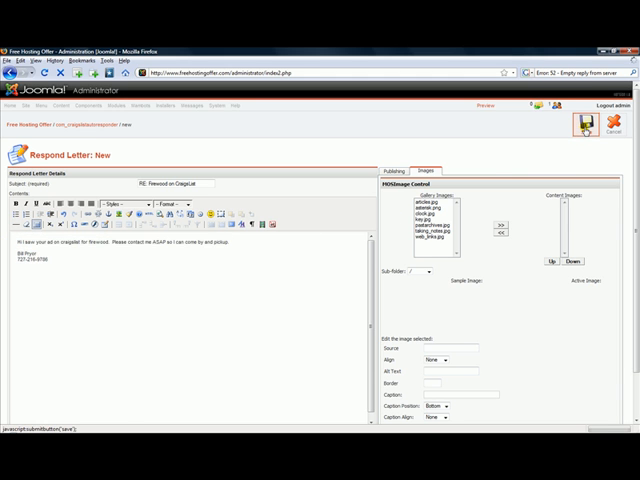
click(592, 122)
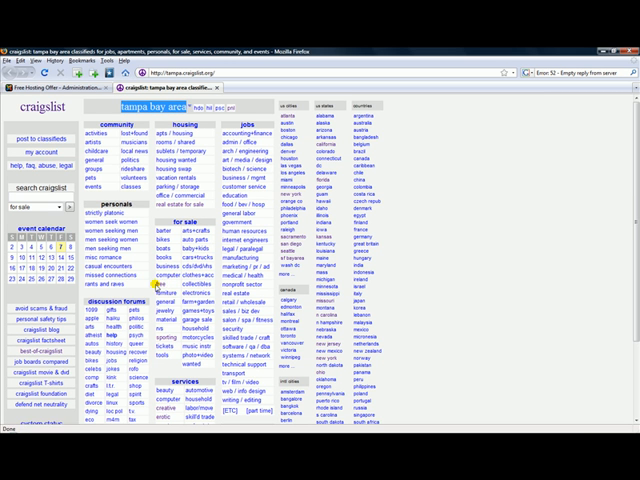
Search the Pinellas County free stuff listings for 'oak firewood'
click(144, 286)
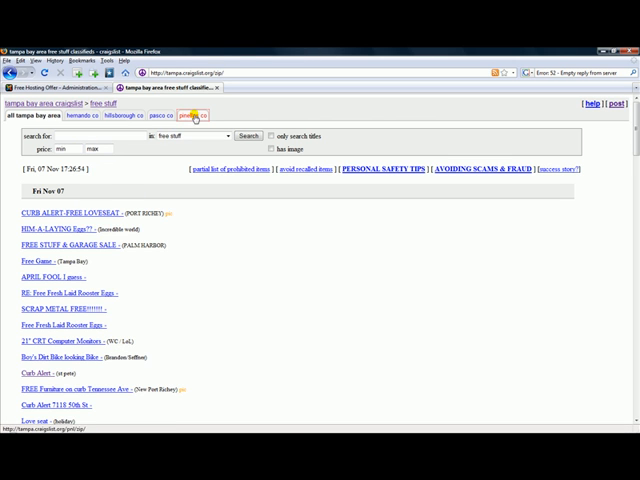
click(194, 116)
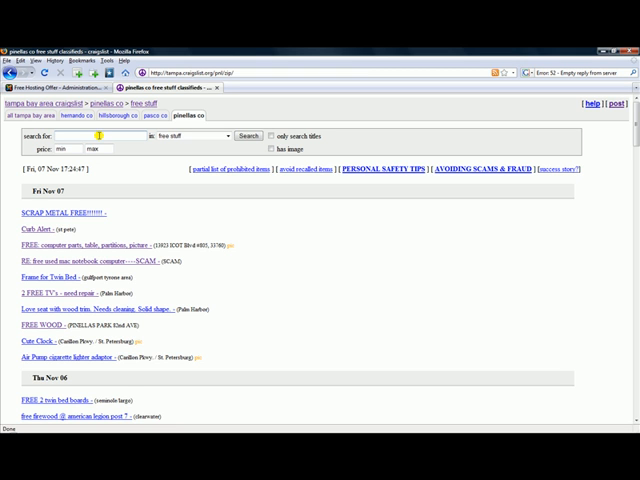
text(oak firewood)
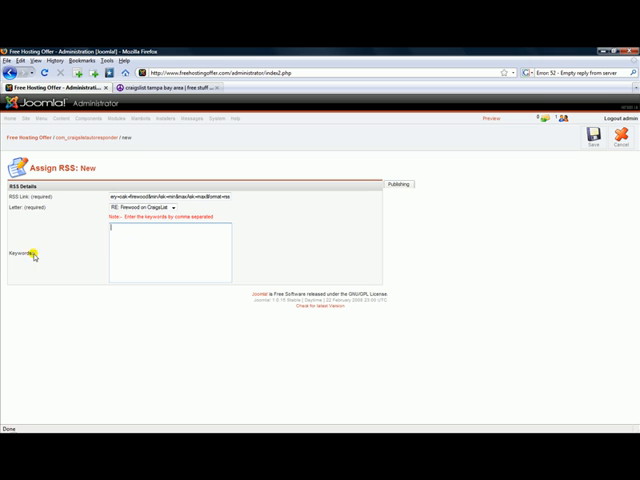
mouse_move(620, 180)
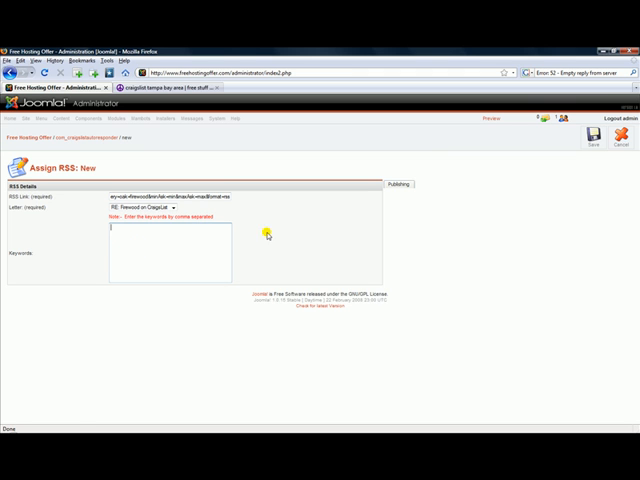
Save the Pinellas free-stuff RSS feed assignment to the firewood letter and return to Company Manager
click(588, 138)
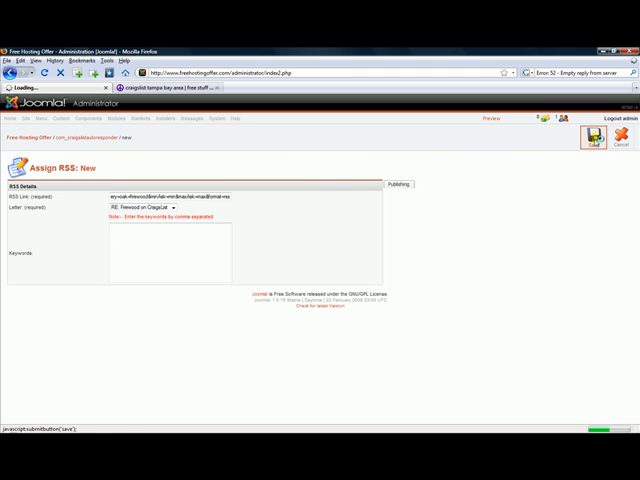
click(592, 136)
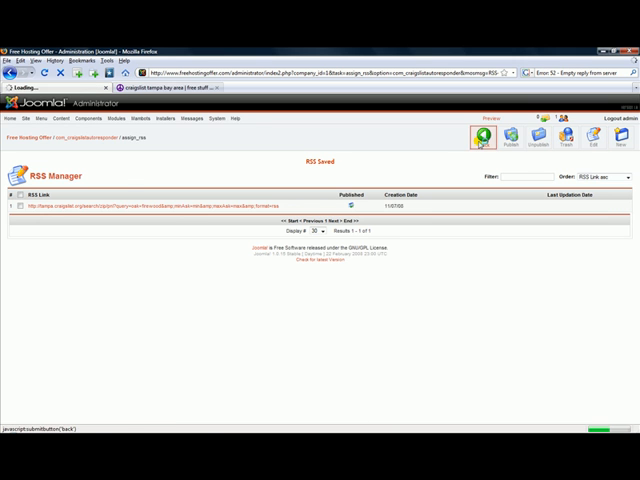
click(482, 136)
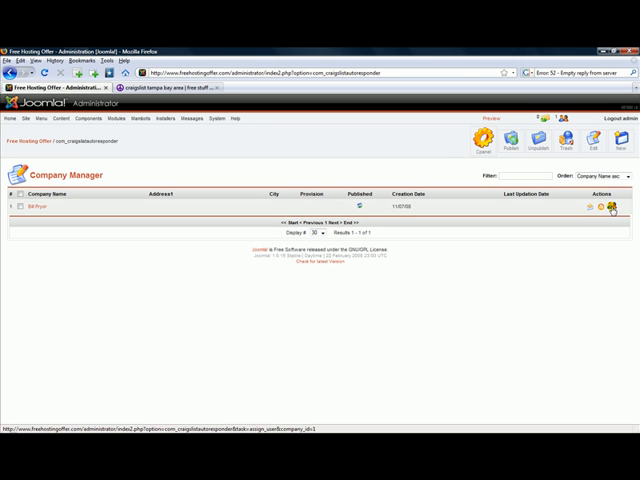
click(612, 208)
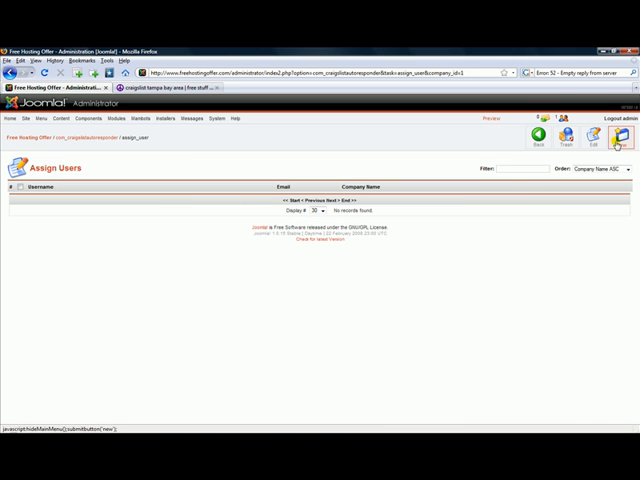
click(620, 138)
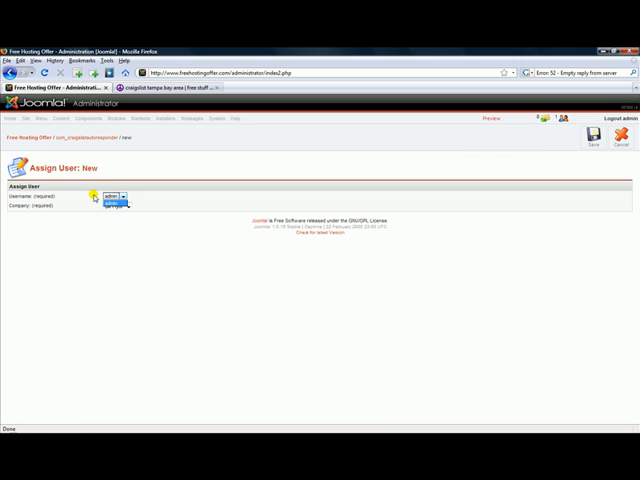
click(104, 198)
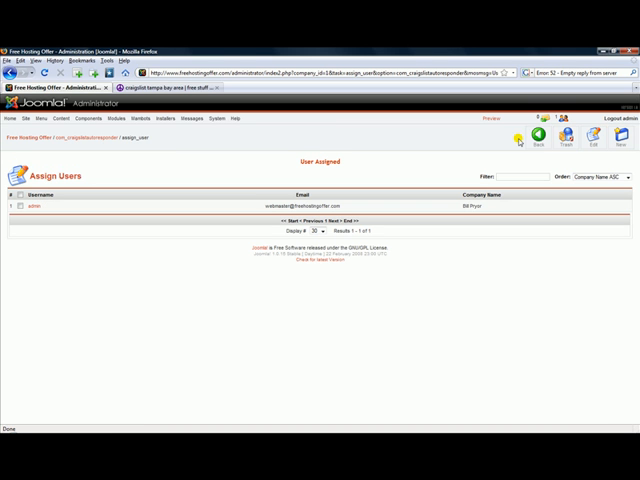
click(540, 136)
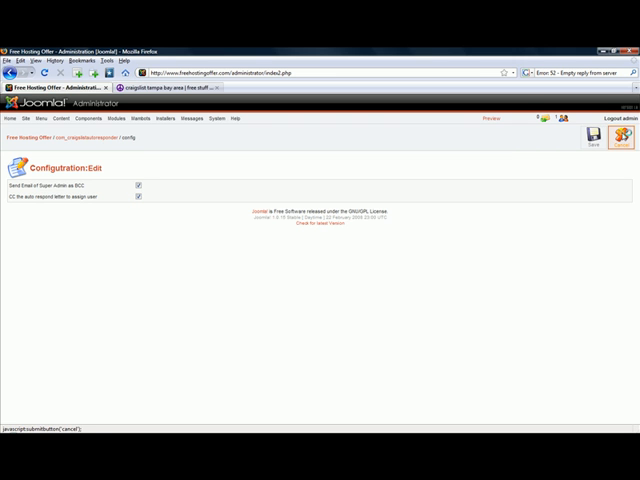
Save the autoresponder configuration settings
click(600, 138)
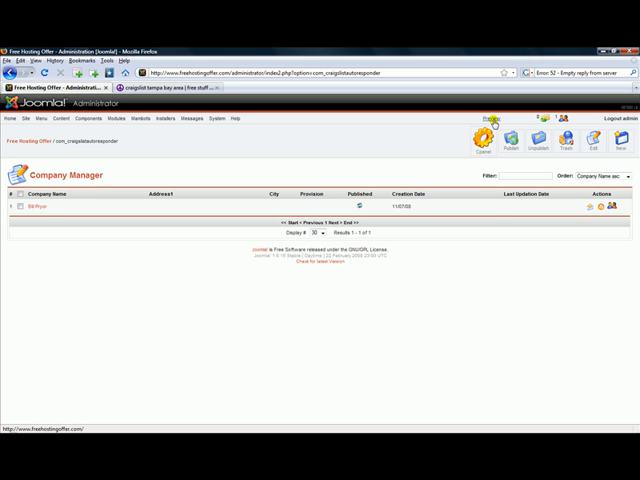
Open the site Preview link in a new tab and follow a menu link on the frontend
right_click(488, 130)
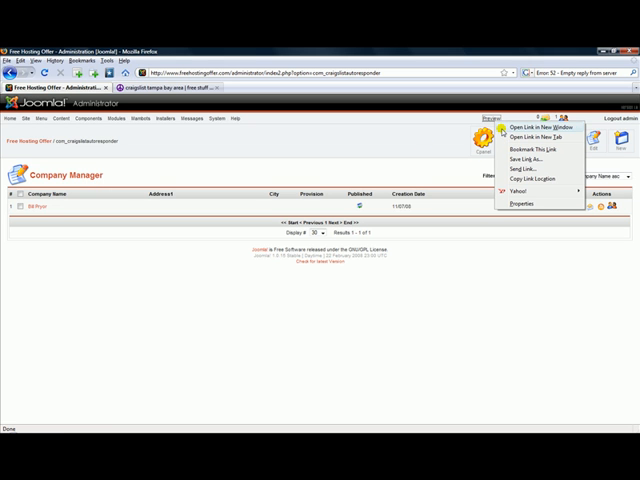
click(536, 126)
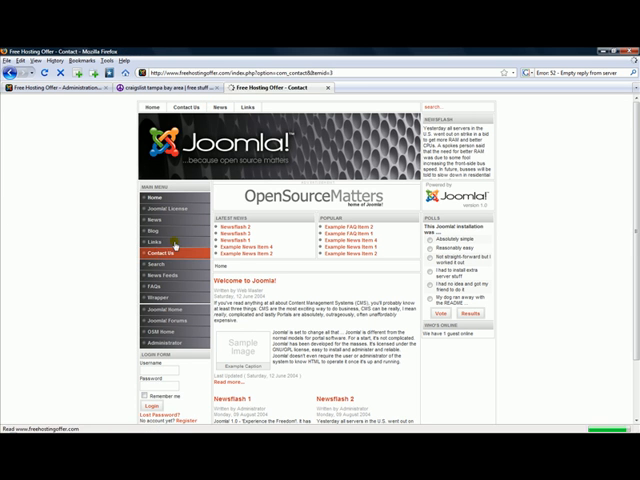
click(150, 254)
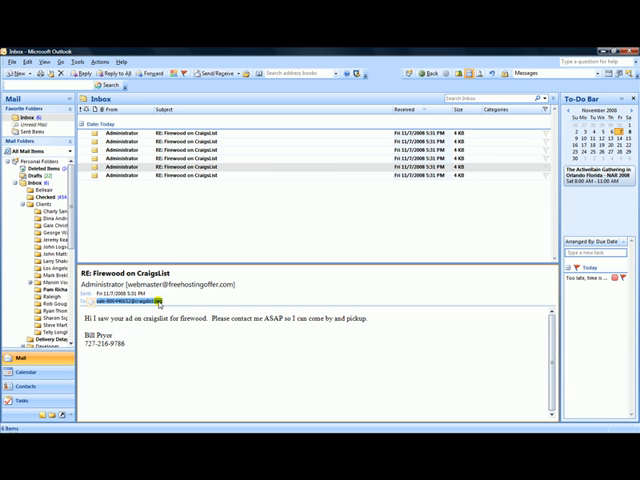
Read a 'RE: Firewood on CraigsList' reply email in the Outlook inbox
click(124, 304)
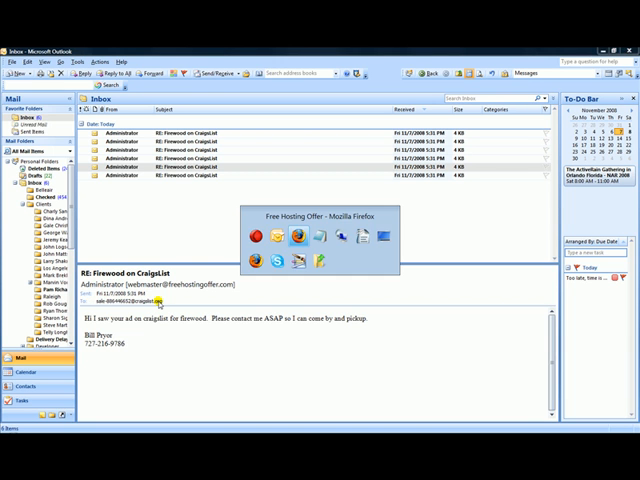